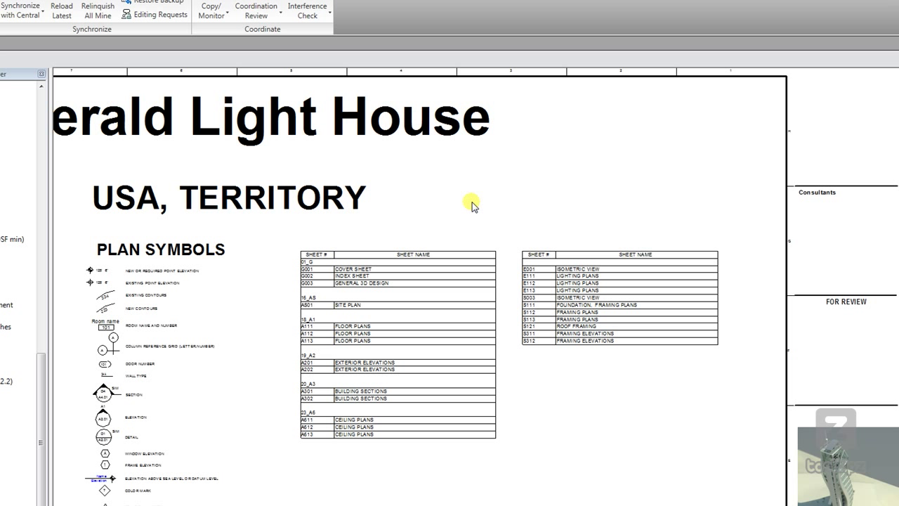
{"action": "mouse_move", "coordinate": [438, 293]}
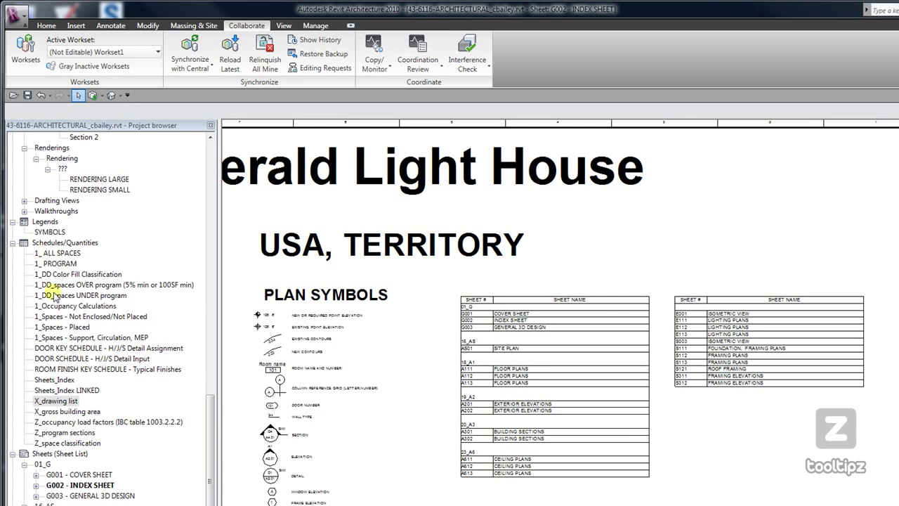
Open the Sheets_Index schedule view from the Project Browser
{"action": "left_click", "coordinate": [54, 379]}
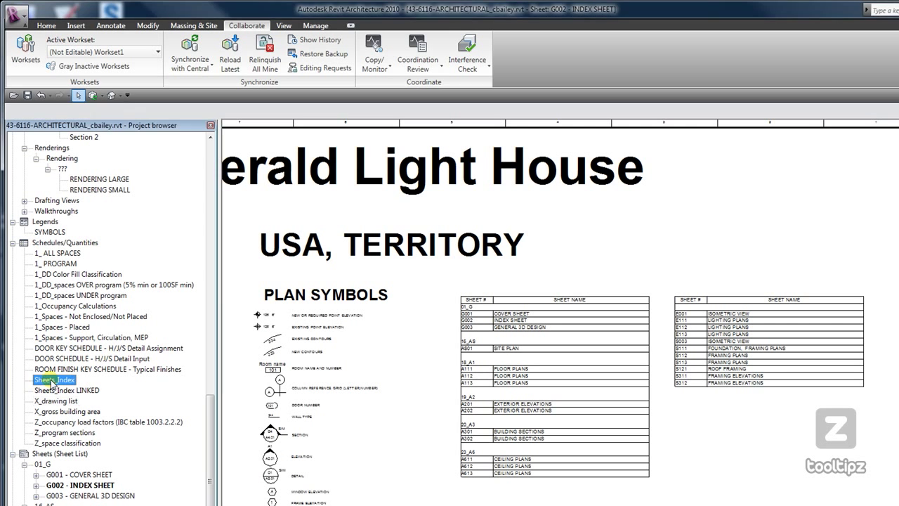
{"action": "double_click", "coordinate": [50, 379]}
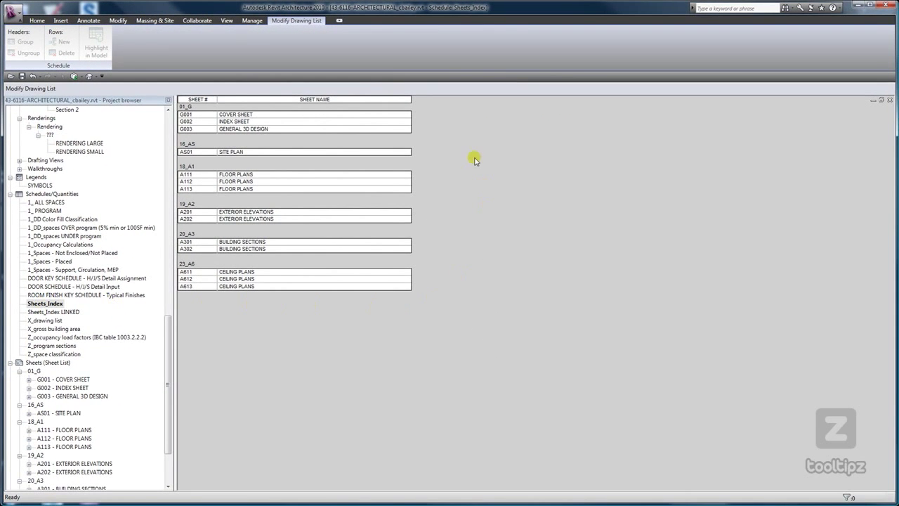
{"action": "mouse_move", "coordinate": [396, 166]}
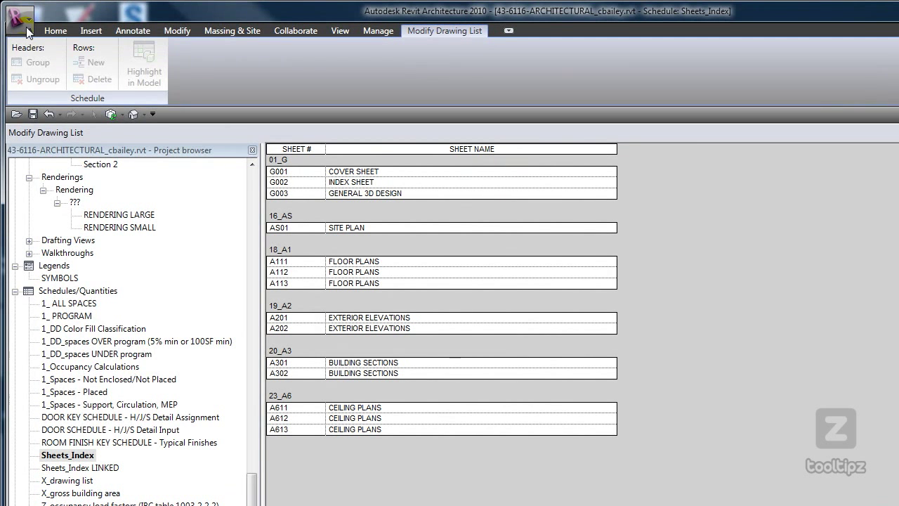
Choose Export > Reports > Schedule from the application menu for Sheets_Index
{"action": "left_click", "coordinate": [19, 19]}
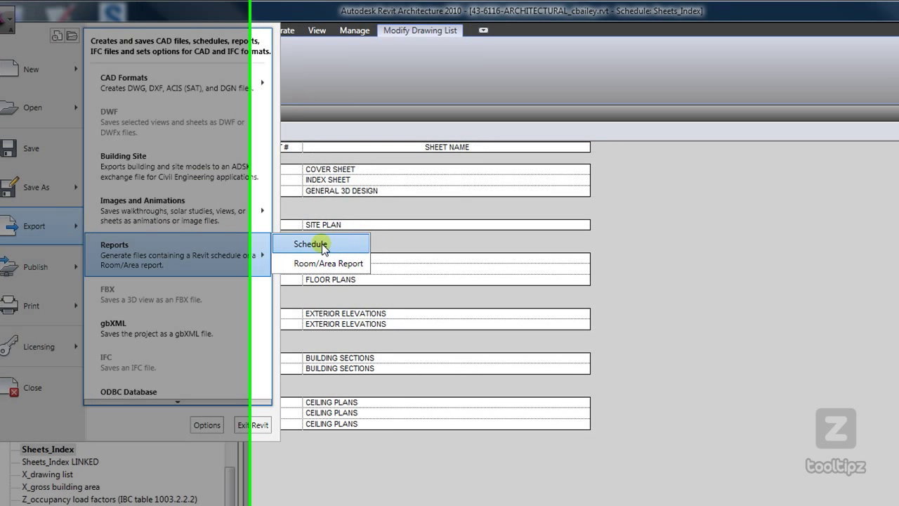
{"action": "left_click", "coordinate": [312, 245]}
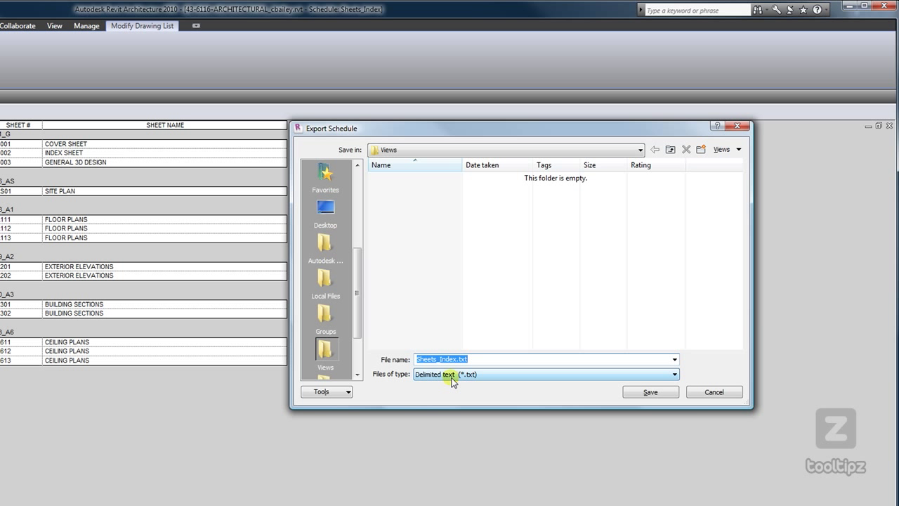
{"action": "mouse_move", "coordinate": [620, 388]}
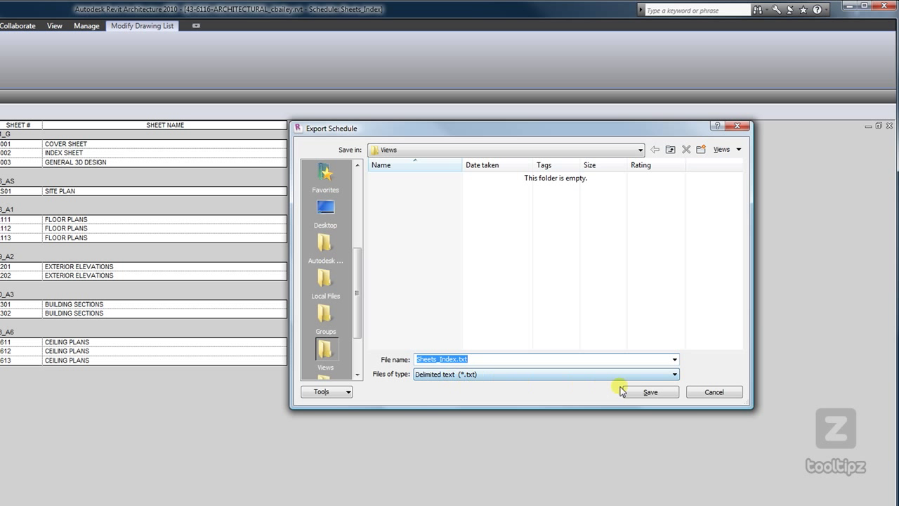
Save the export as Sheets_Index.txt in Delimited text (*.txt) format
{"action": "left_click", "coordinate": [649, 391]}
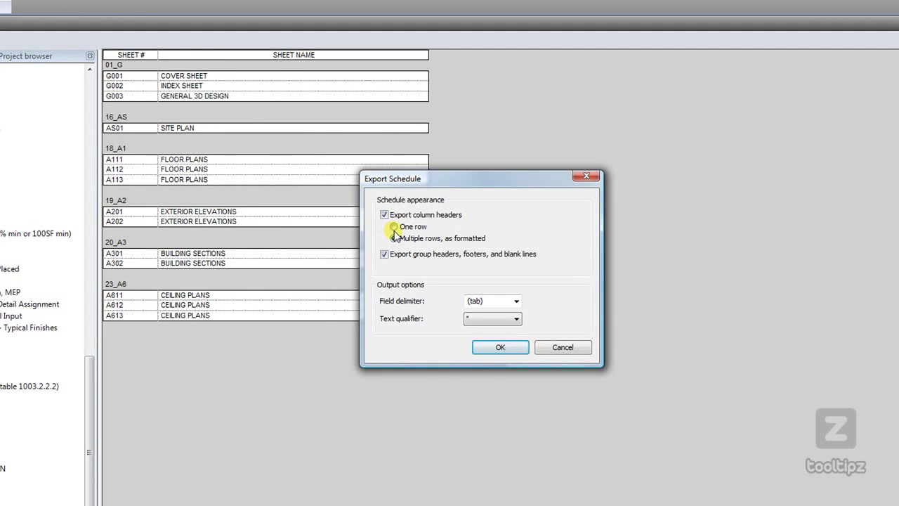
Export with multiple-row column headers, tab field delimiter and no text qualifier
{"action": "left_click", "coordinate": [393, 238]}
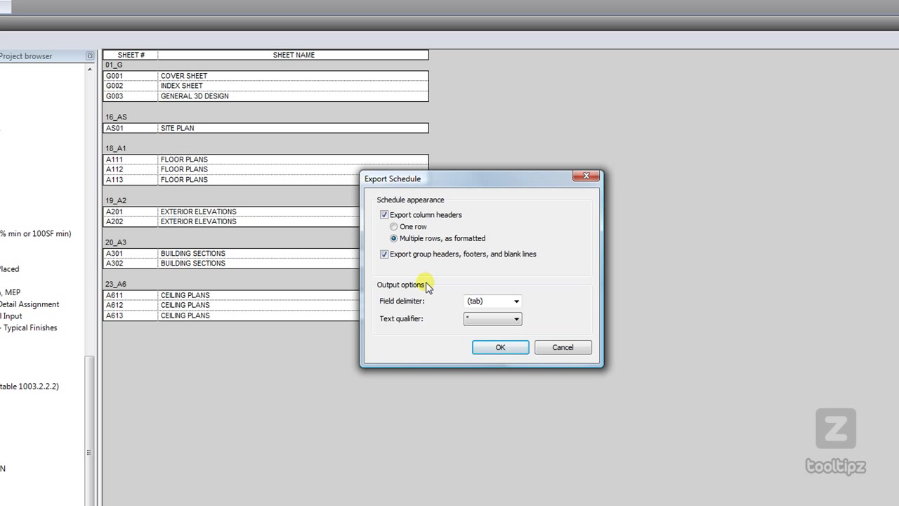
{"action": "mouse_move", "coordinate": [414, 306]}
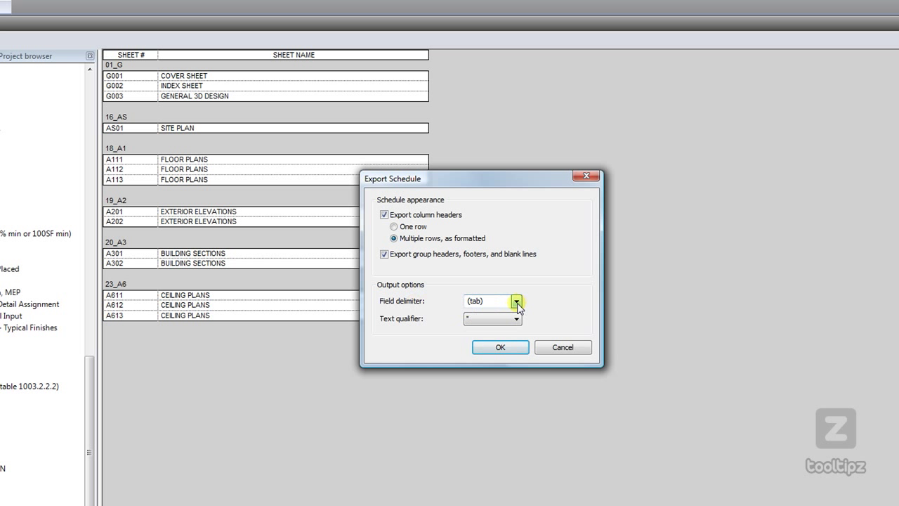
{"action": "left_click", "coordinate": [517, 301]}
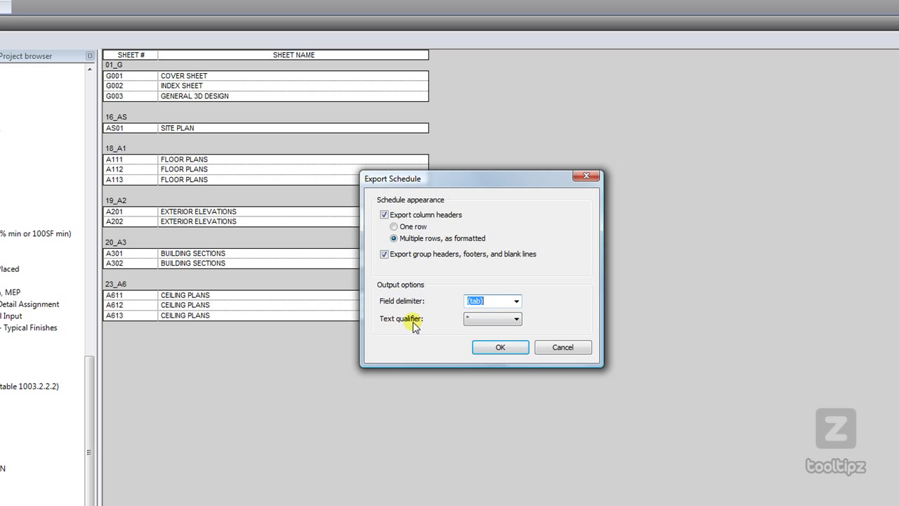
{"action": "left_click", "coordinate": [517, 317]}
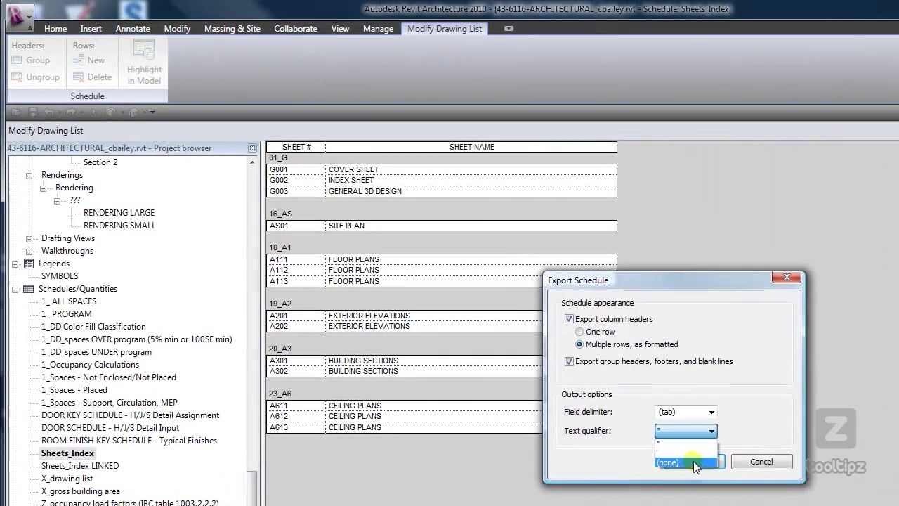
{"action": "left_click", "coordinate": [666, 461]}
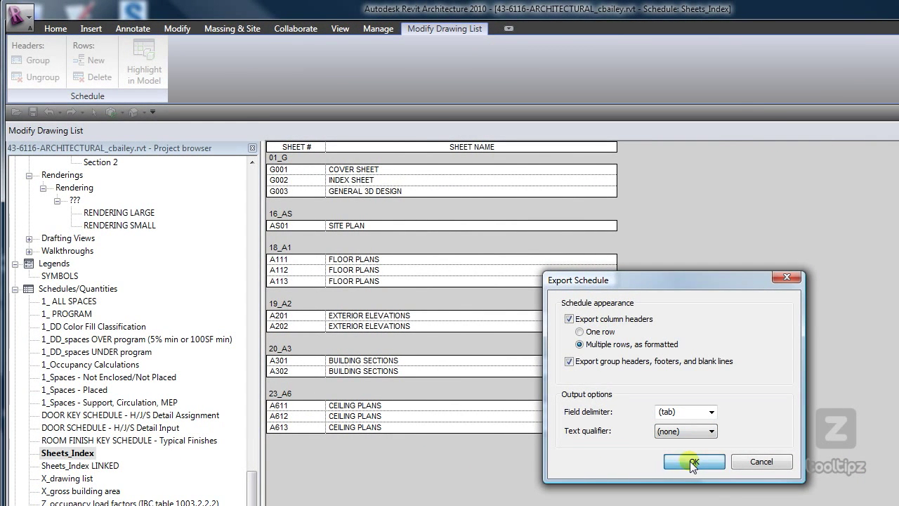
{"action": "left_click", "coordinate": [692, 461]}
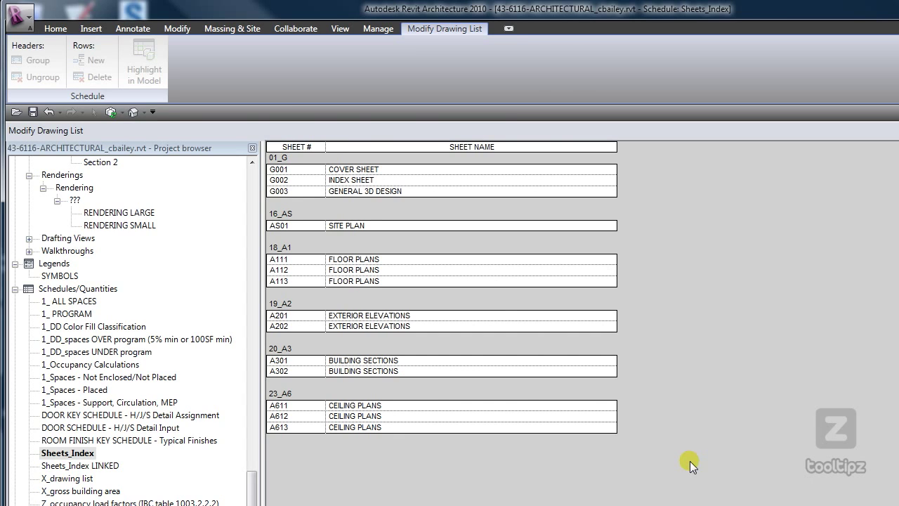